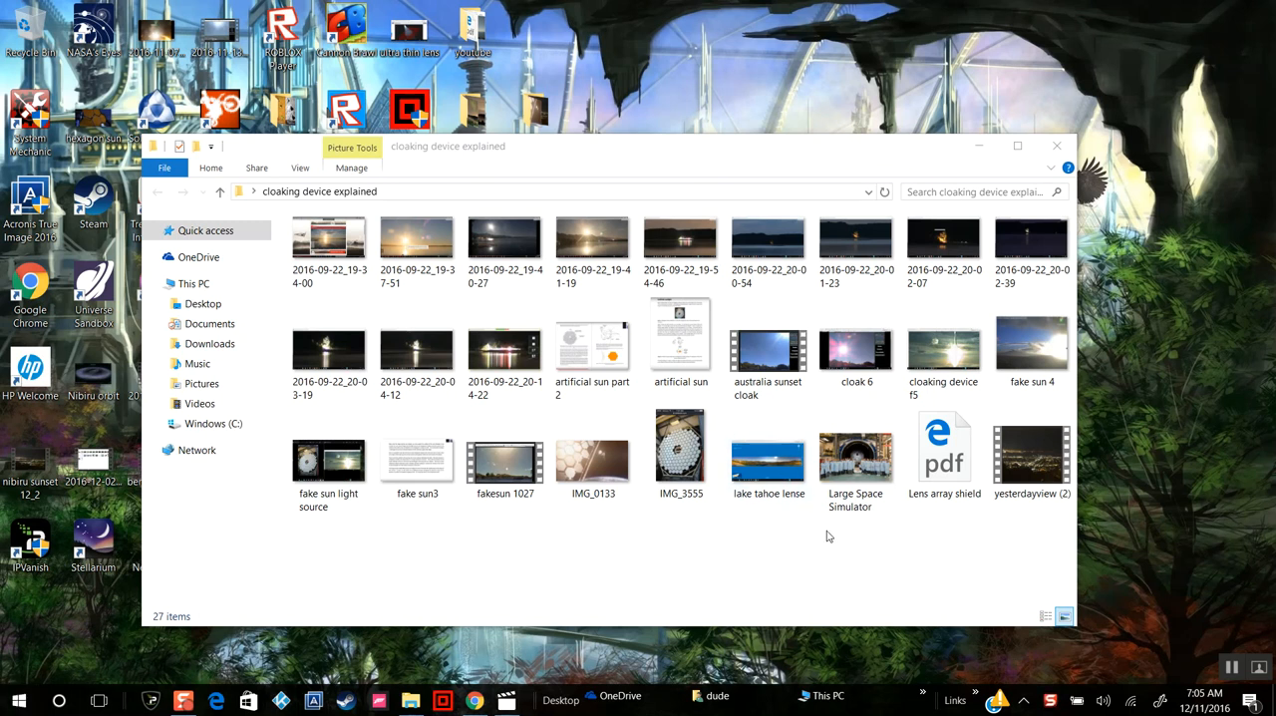
Step: Open the 'australia sunset cloak' video from the cloaking device explained folder in Movies & TV
{"action": "left_click", "coordinate": [768, 355]}
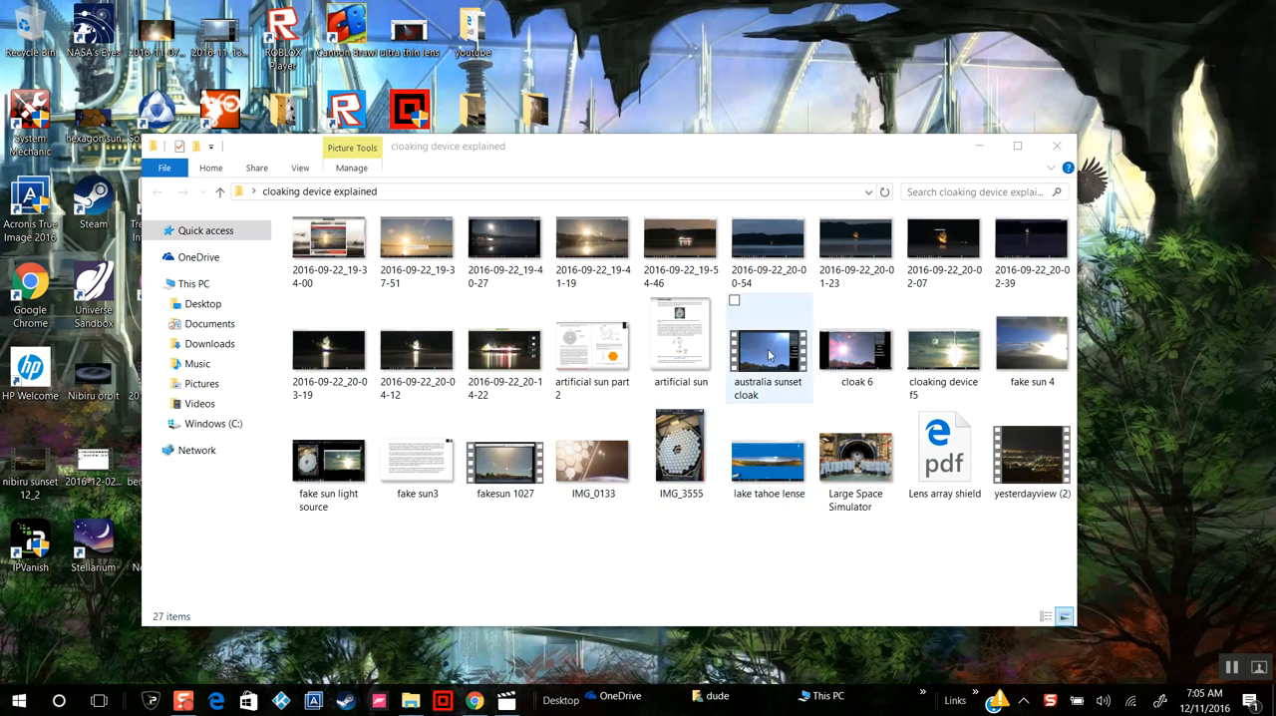
{"action": "mouse_move", "coordinate": [776, 359]}
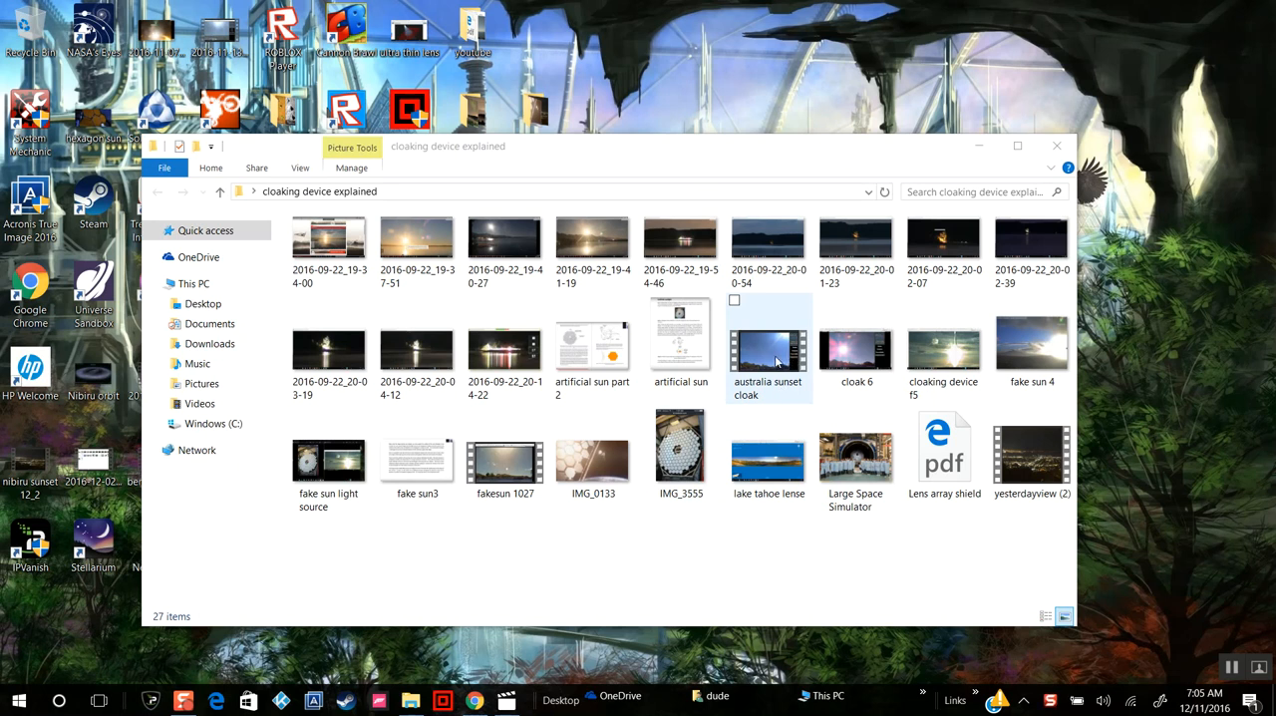
{"action": "mouse_move", "coordinate": [770, 363]}
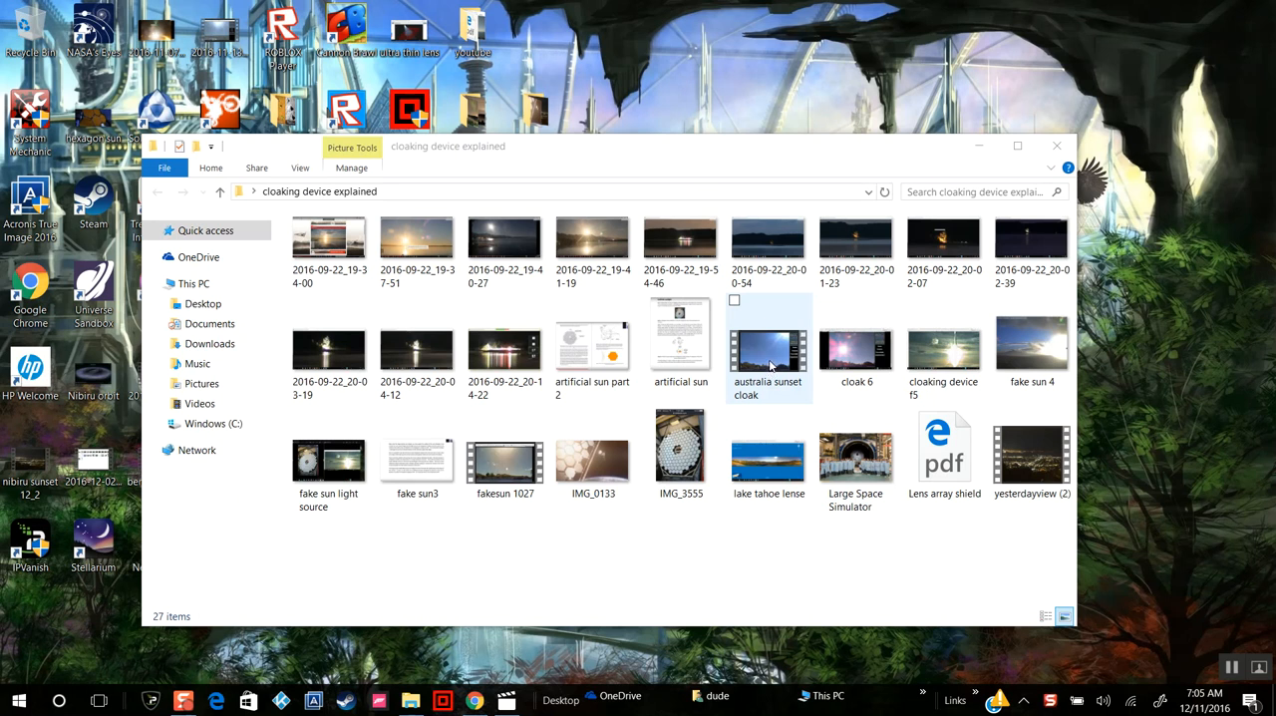
{"action": "left_click", "coordinate": [767, 349]}
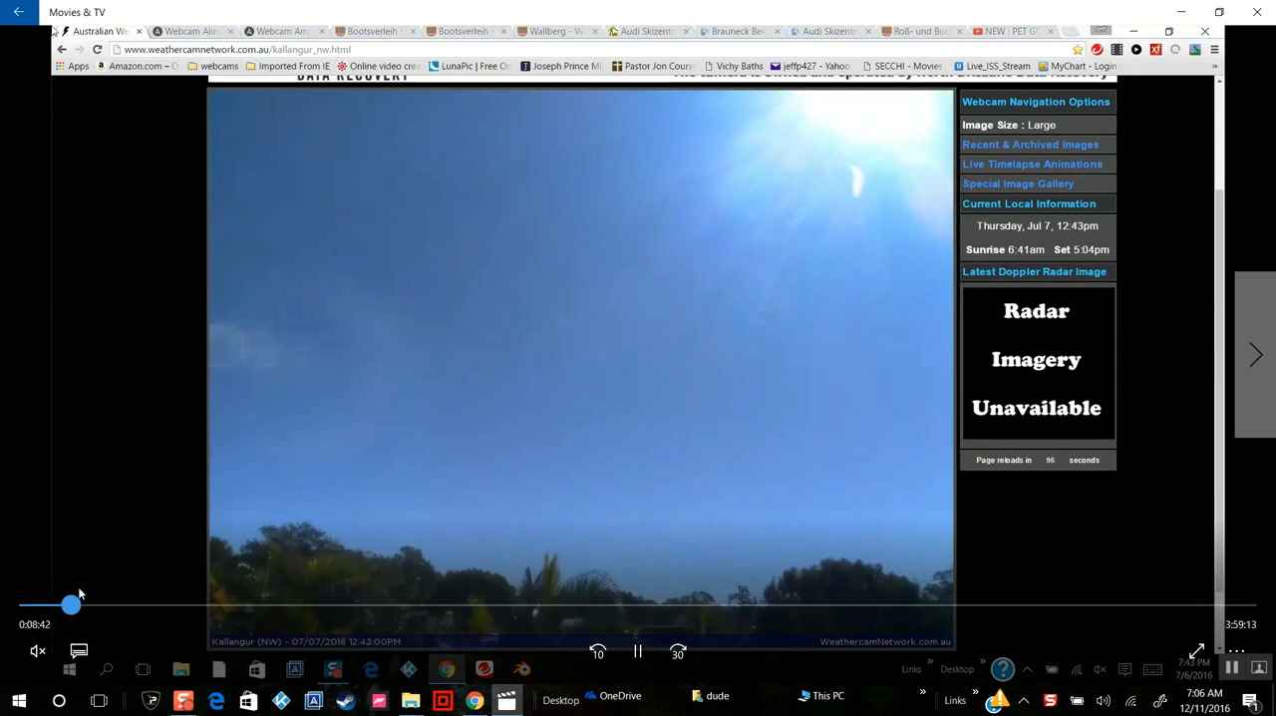
Step: Scrub the webcam recording forward from about 0:45 to 1:52 through brighter afternoon sun
{"action": "left_click_drag", "start_coordinate": [70, 606], "coordinate": [211, 606]}
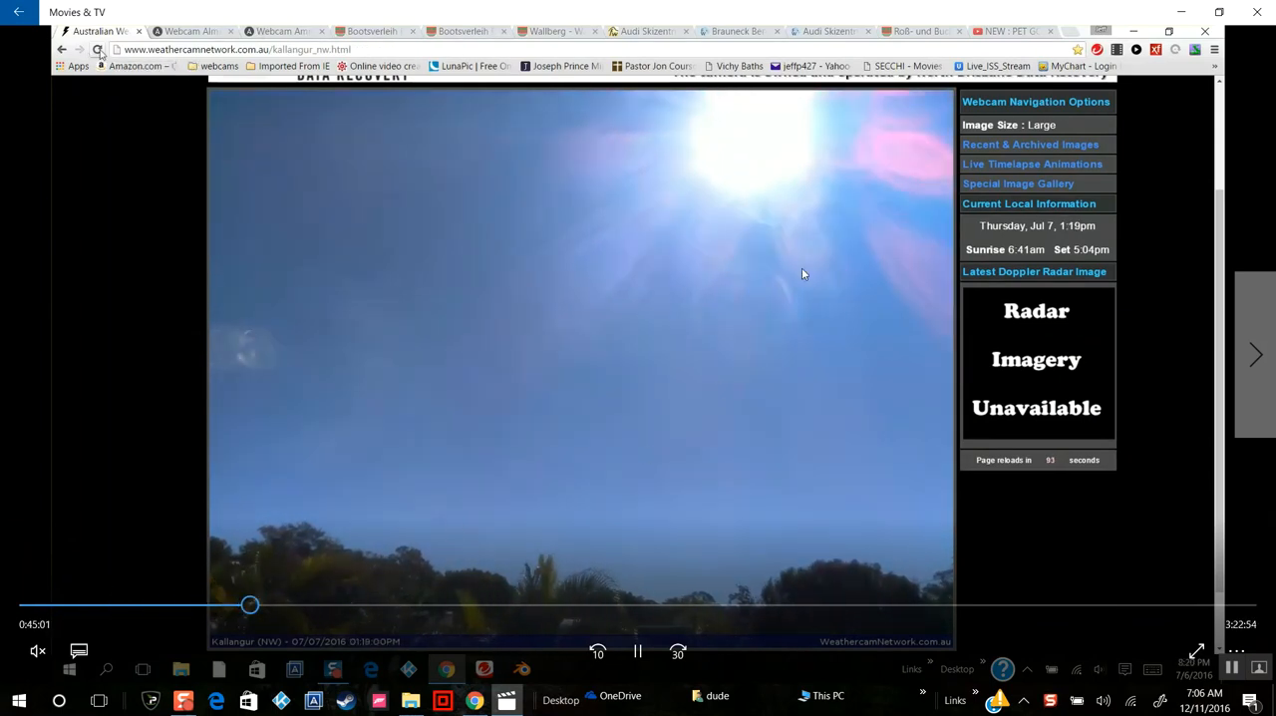
{"action": "mouse_move", "coordinate": [128, 558]}
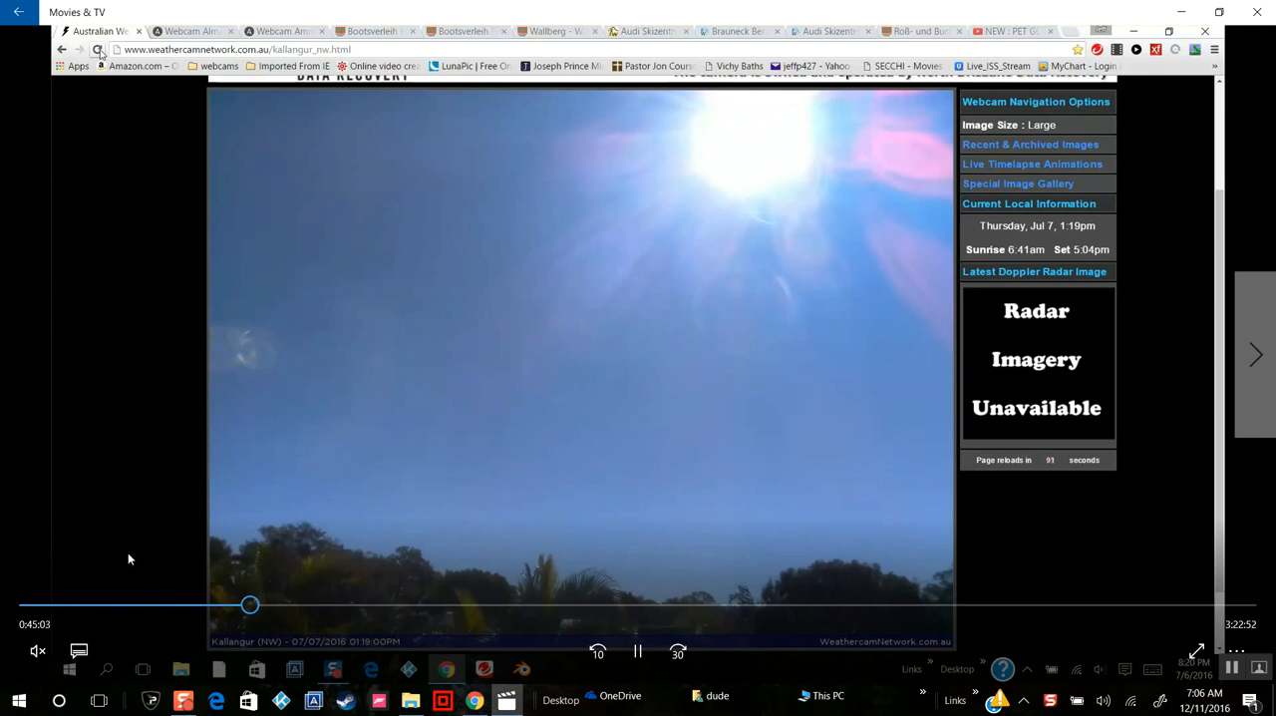
{"action": "left_click_drag", "start_coordinate": [249, 604], "coordinate": [414, 604]}
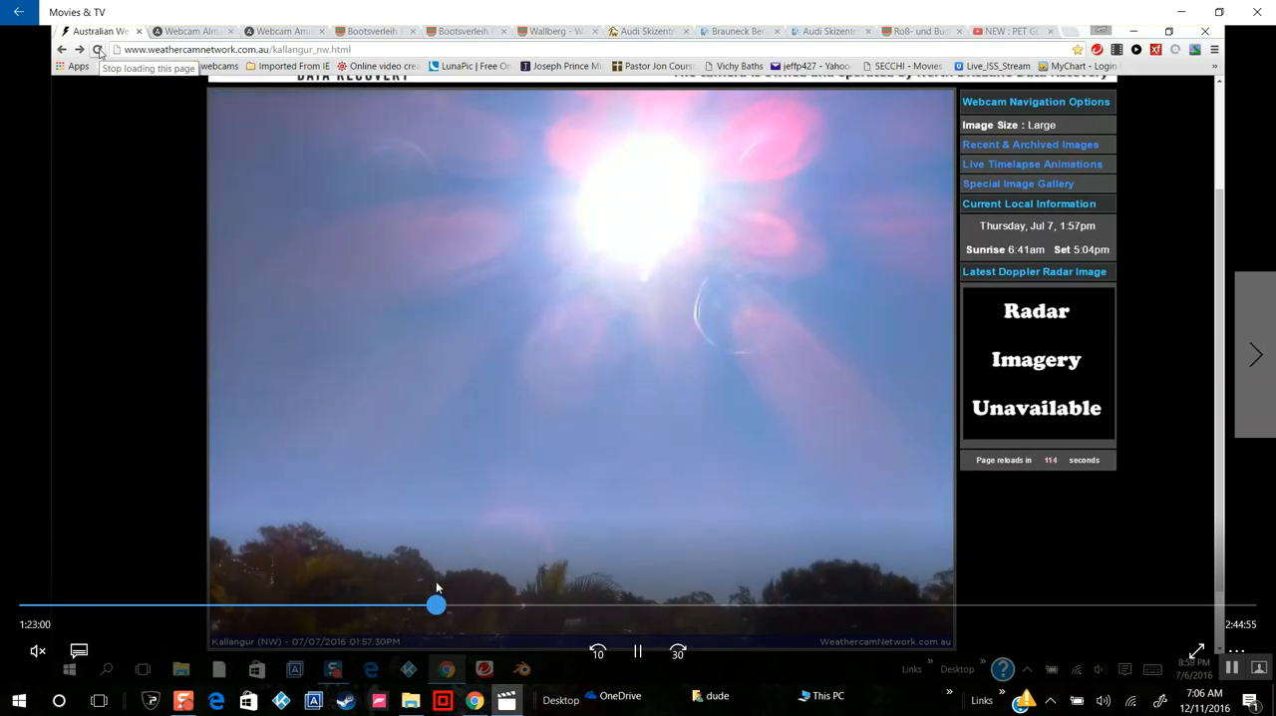
{"action": "mouse_move", "coordinate": [642, 279]}
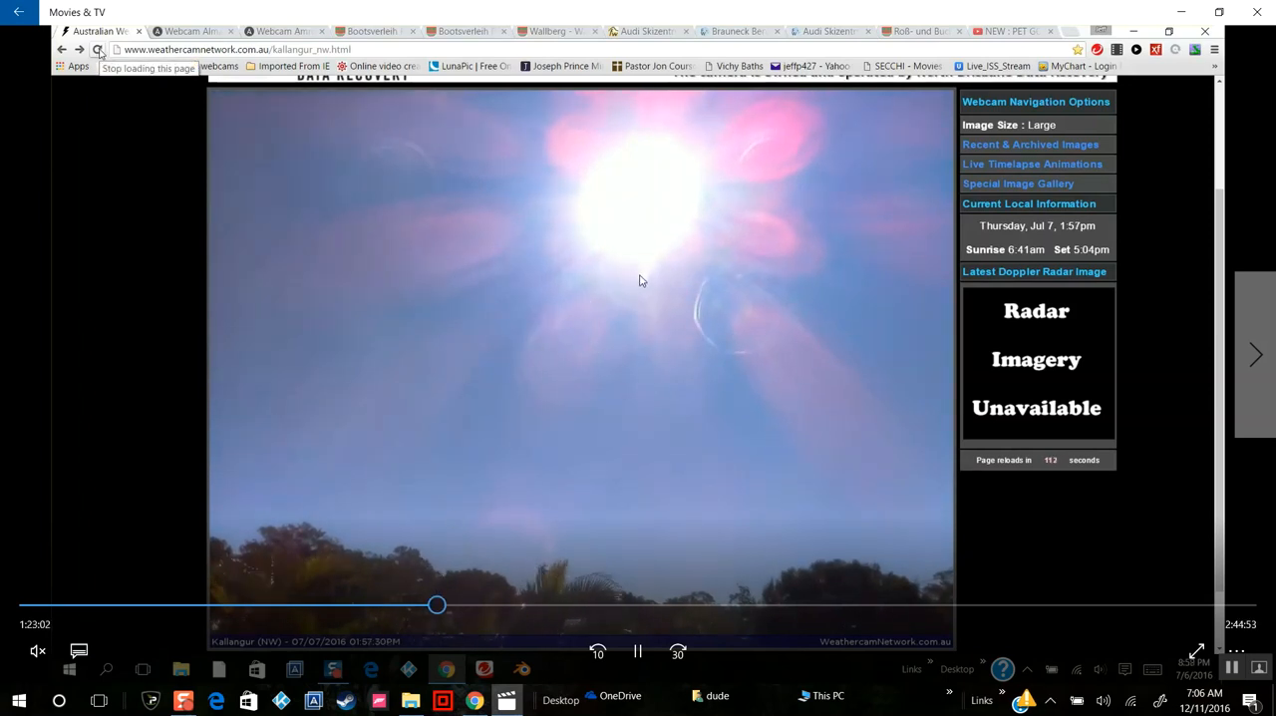
{"action": "left_click_drag", "start_coordinate": [437, 604], "coordinate": [467, 604]}
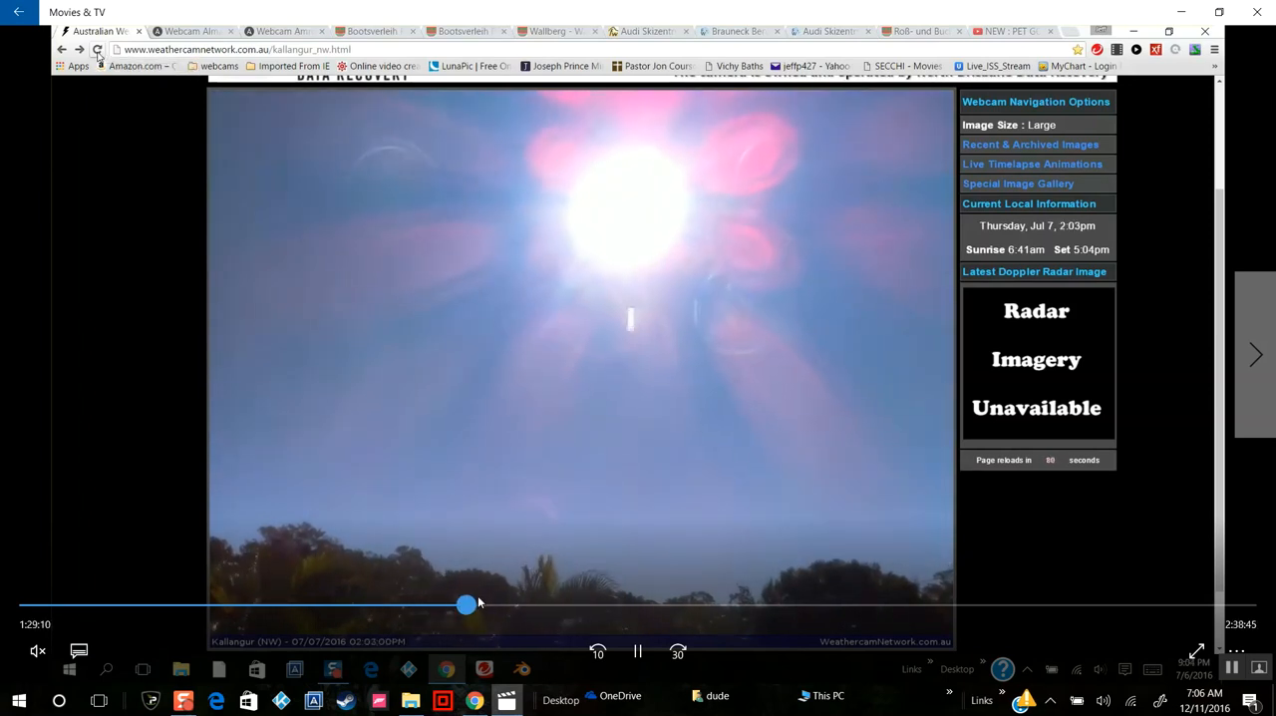
{"action": "left_click_drag", "start_coordinate": [465, 604], "coordinate": [546, 604]}
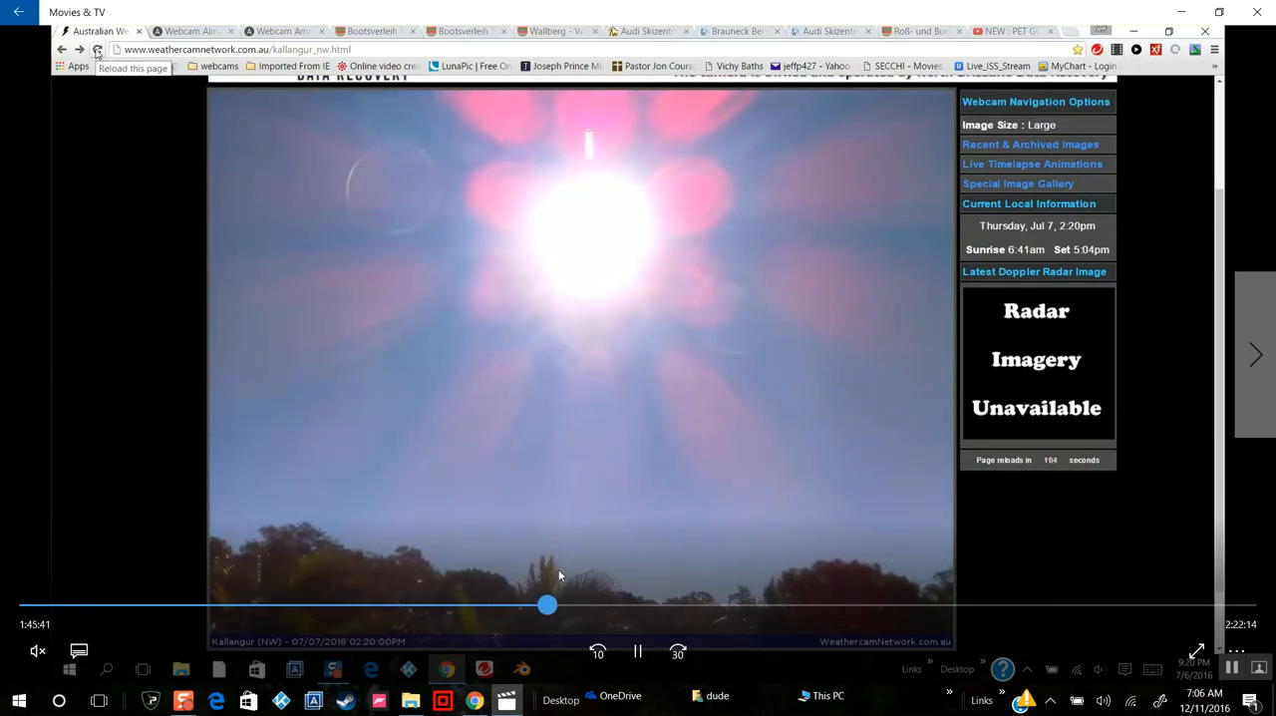
{"action": "left_click", "coordinate": [95, 50]}
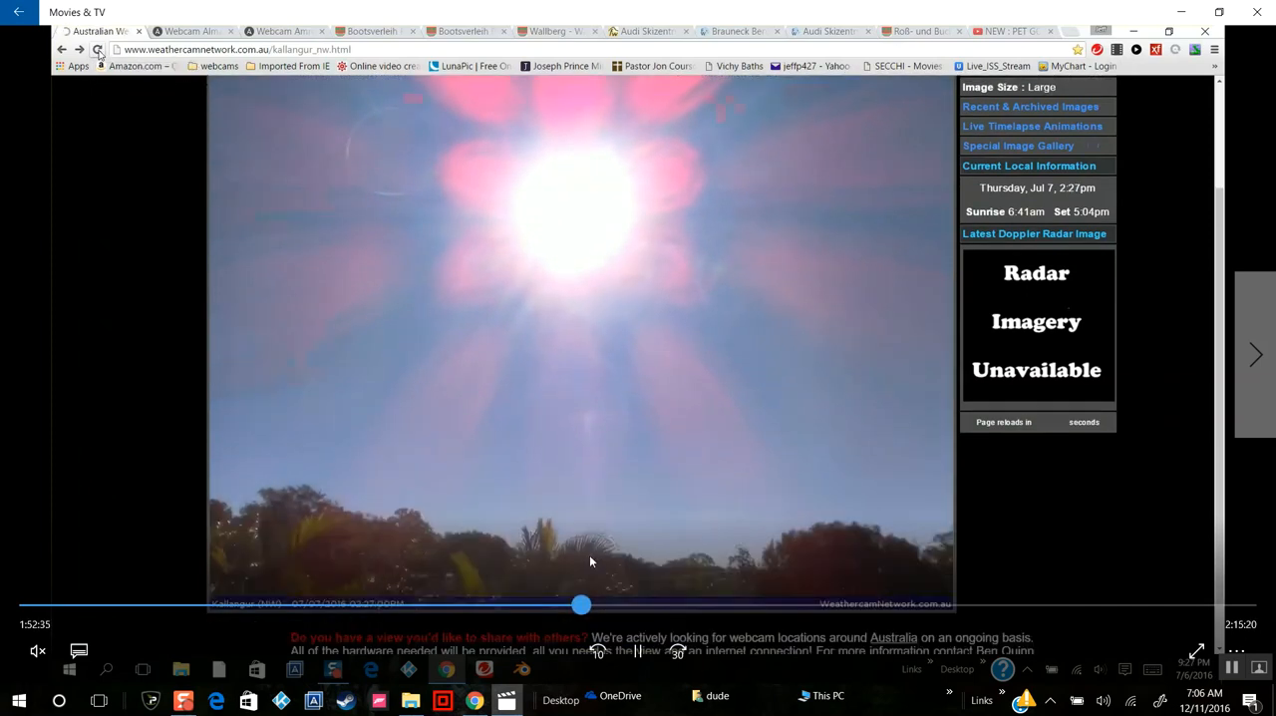
{"action": "left_click", "coordinate": [98, 50]}
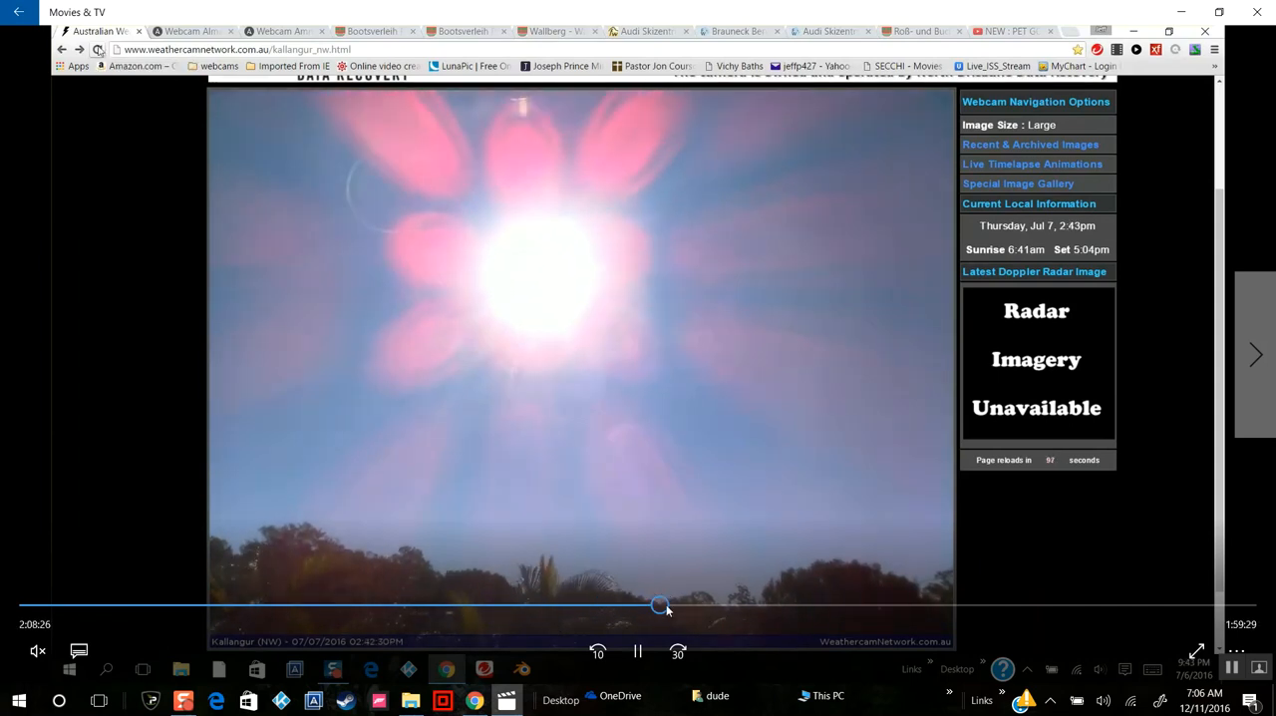
Step: Advance to the later afternoon around 2:54, then back off to roughly 2:24 and earlier
{"action": "left_click_drag", "start_coordinate": [658, 606], "coordinate": [857, 606]}
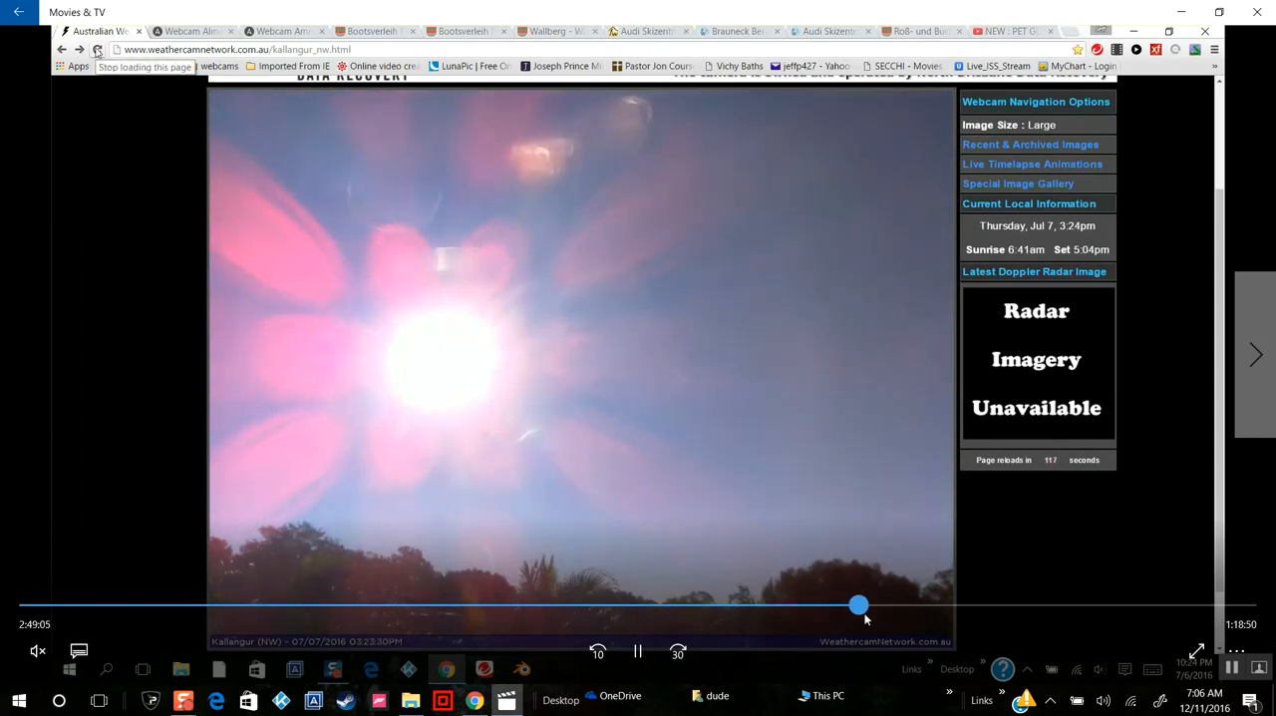
{"action": "left_click_drag", "start_coordinate": [859, 606], "coordinate": [885, 606]}
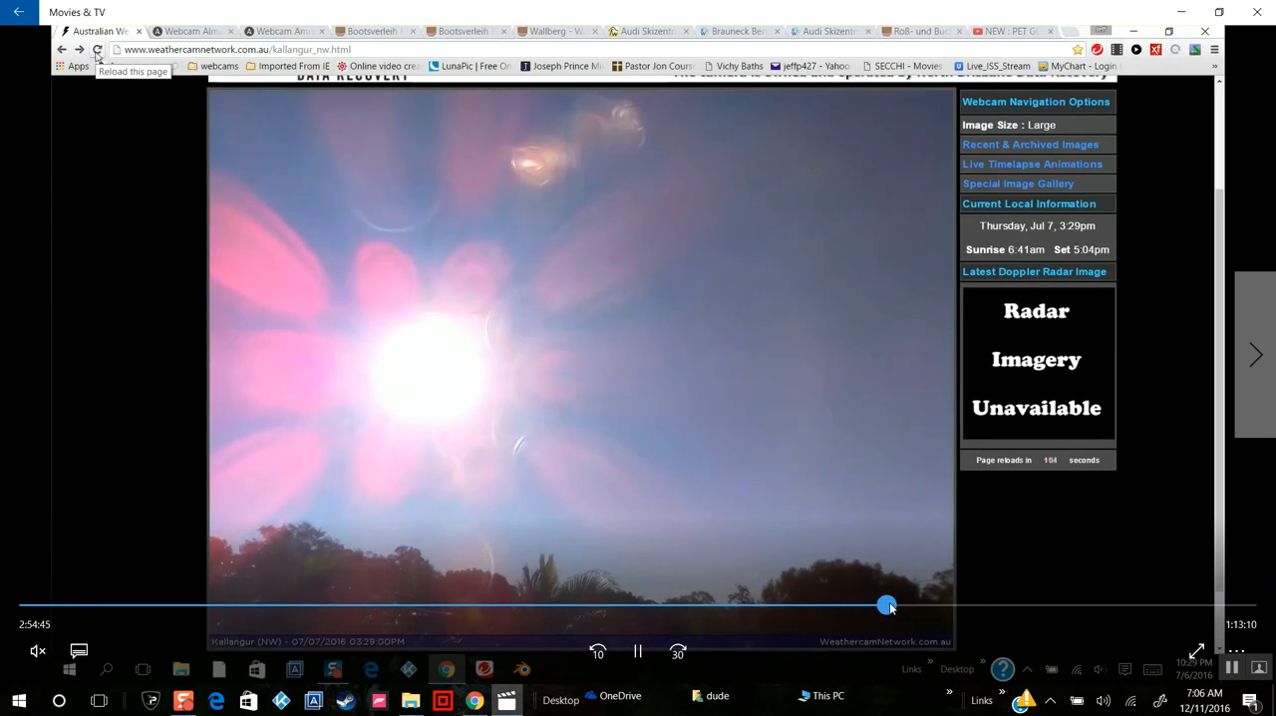
{"action": "left_click_drag", "start_coordinate": [887, 604], "coordinate": [736, 605]}
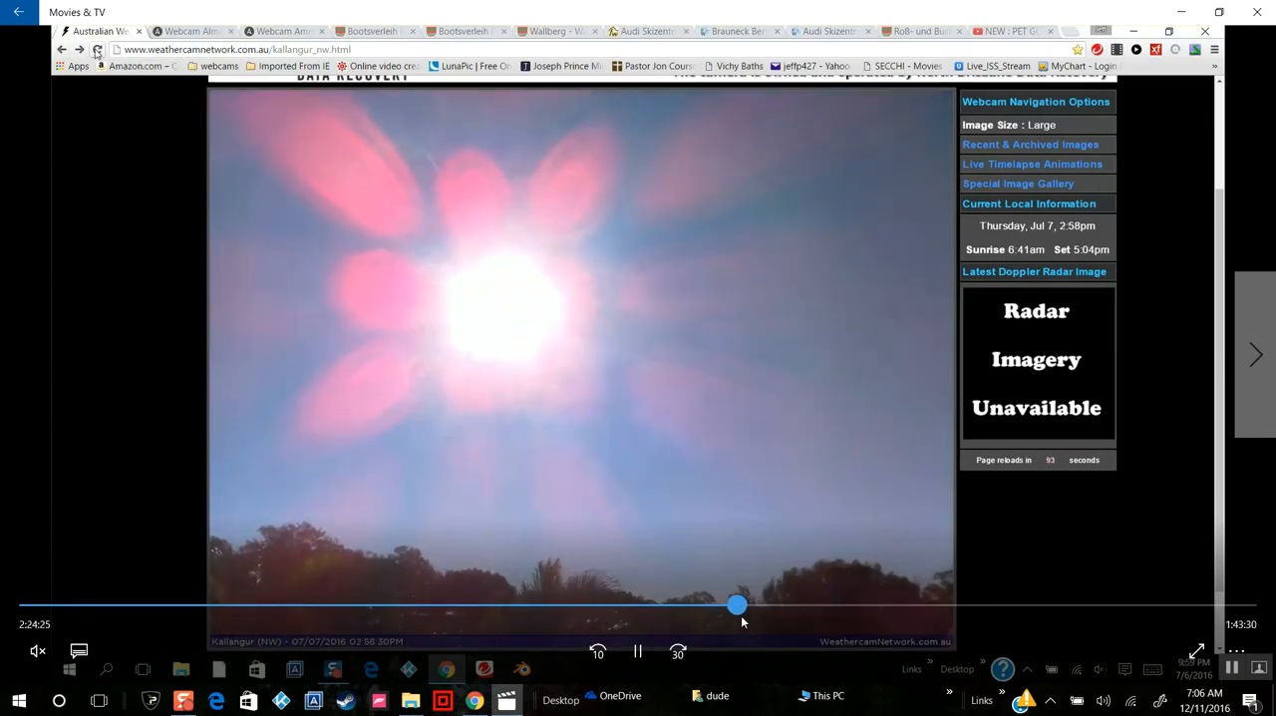
{"action": "left_click_drag", "start_coordinate": [738, 606], "coordinate": [628, 606]}
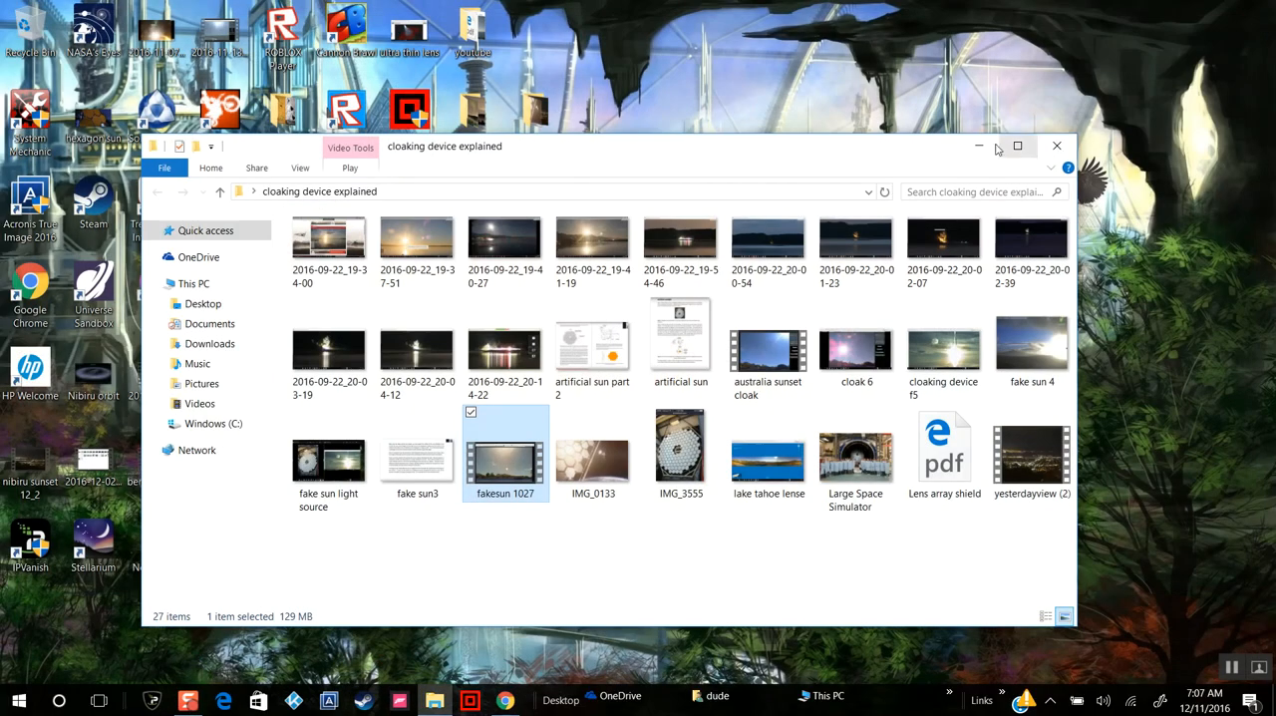
{"action": "mouse_move", "coordinate": [668, 155]}
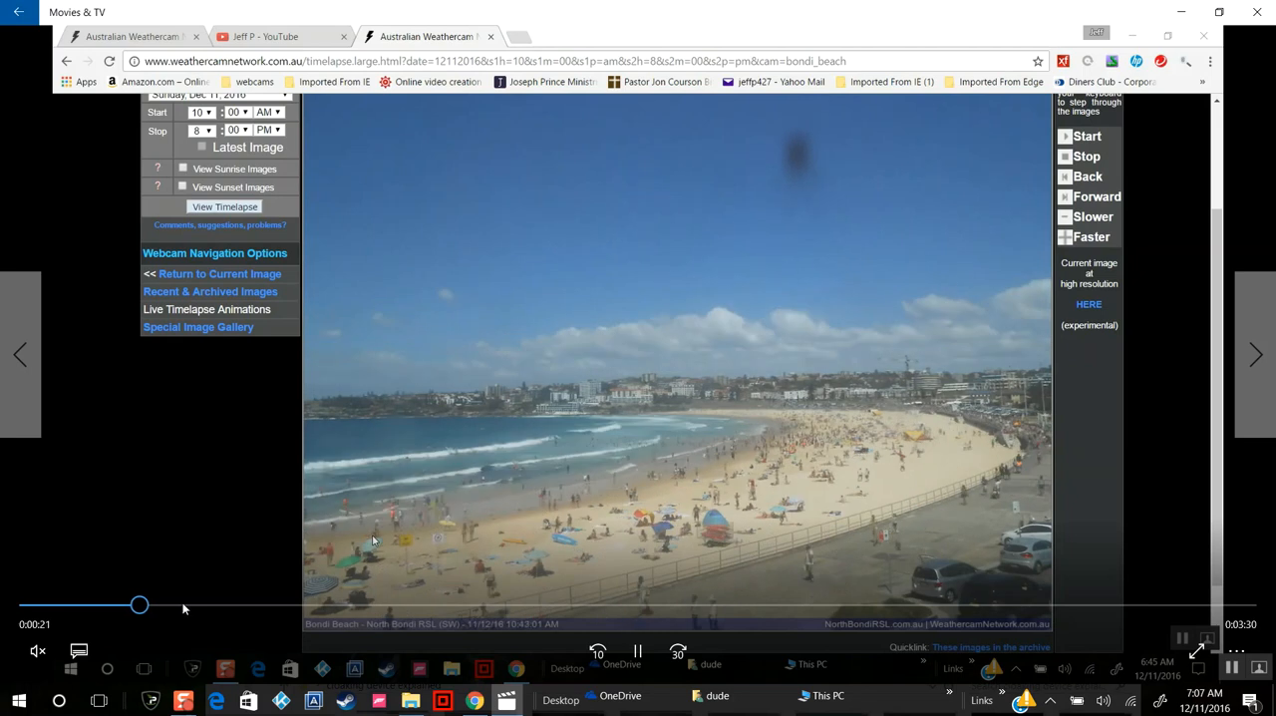
Step: Scrub around 0:22 onward through sunny, crowded midday Bondi Beach frames
{"action": "left_click_drag", "start_coordinate": [139, 607], "coordinate": [145, 606]}
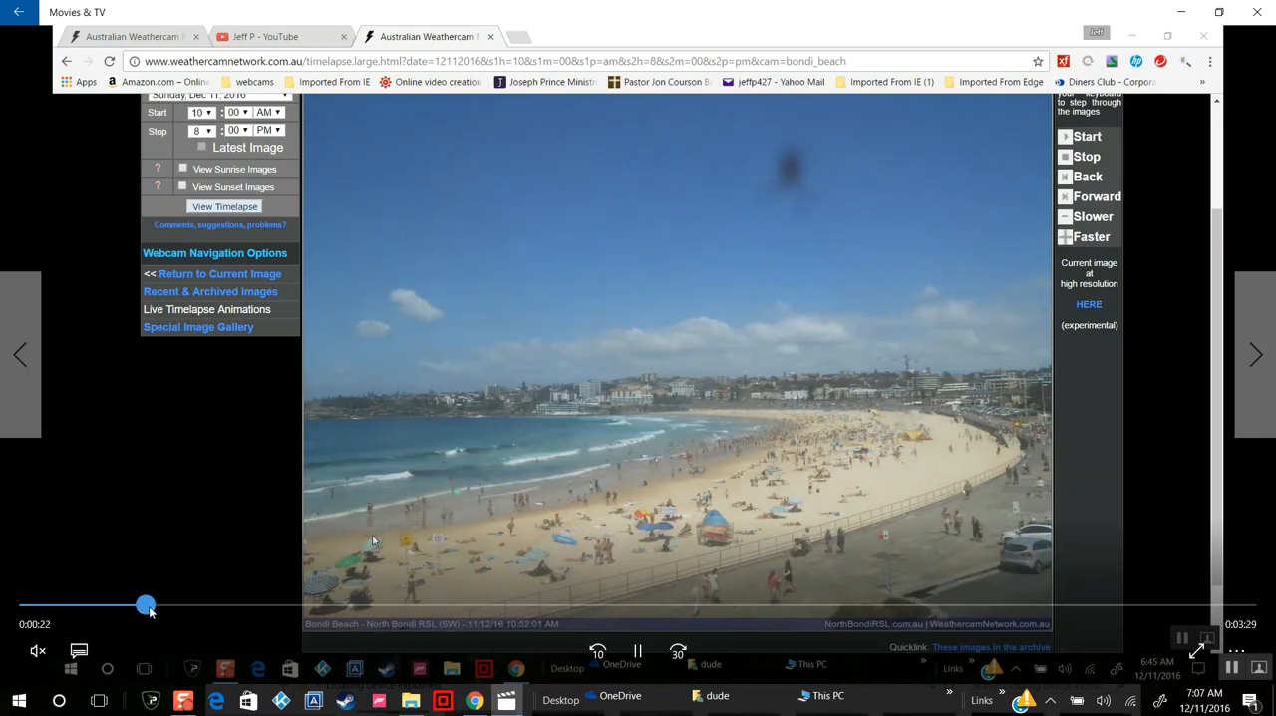
{"action": "left_click_drag", "start_coordinate": [145, 604], "coordinate": [176, 604]}
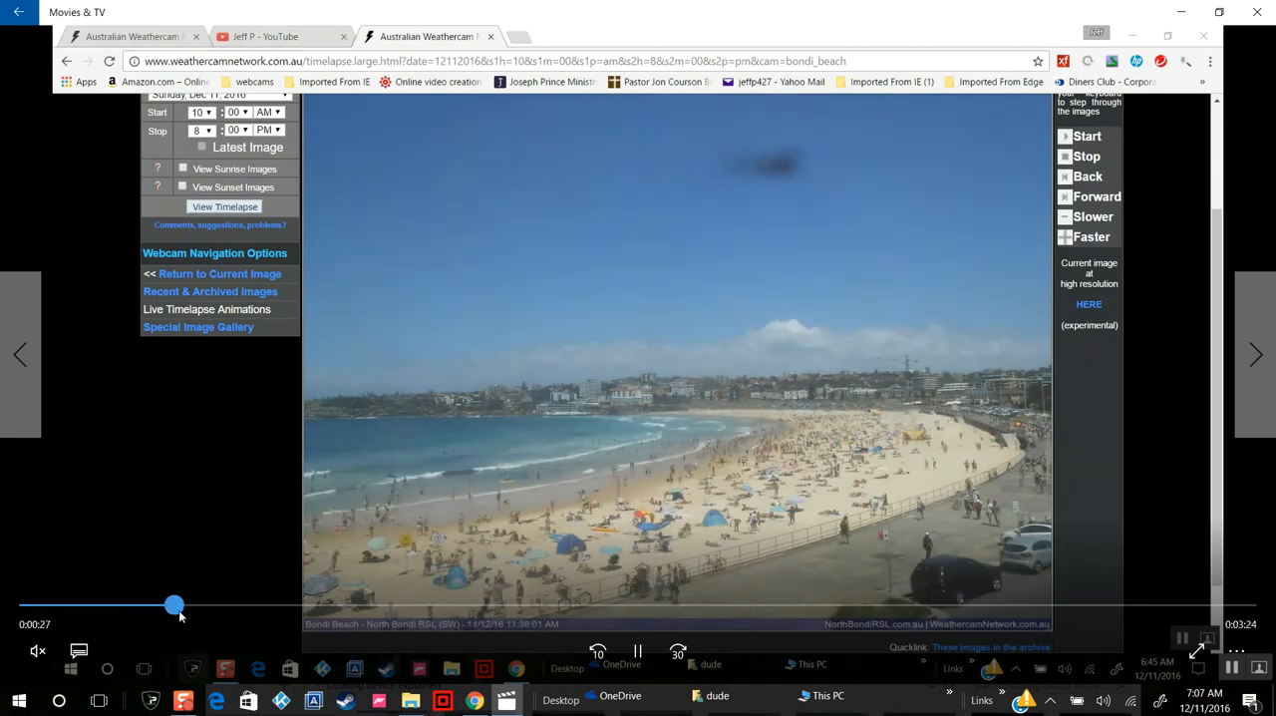
{"action": "left_click_drag", "start_coordinate": [176, 604], "coordinate": [231, 604]}
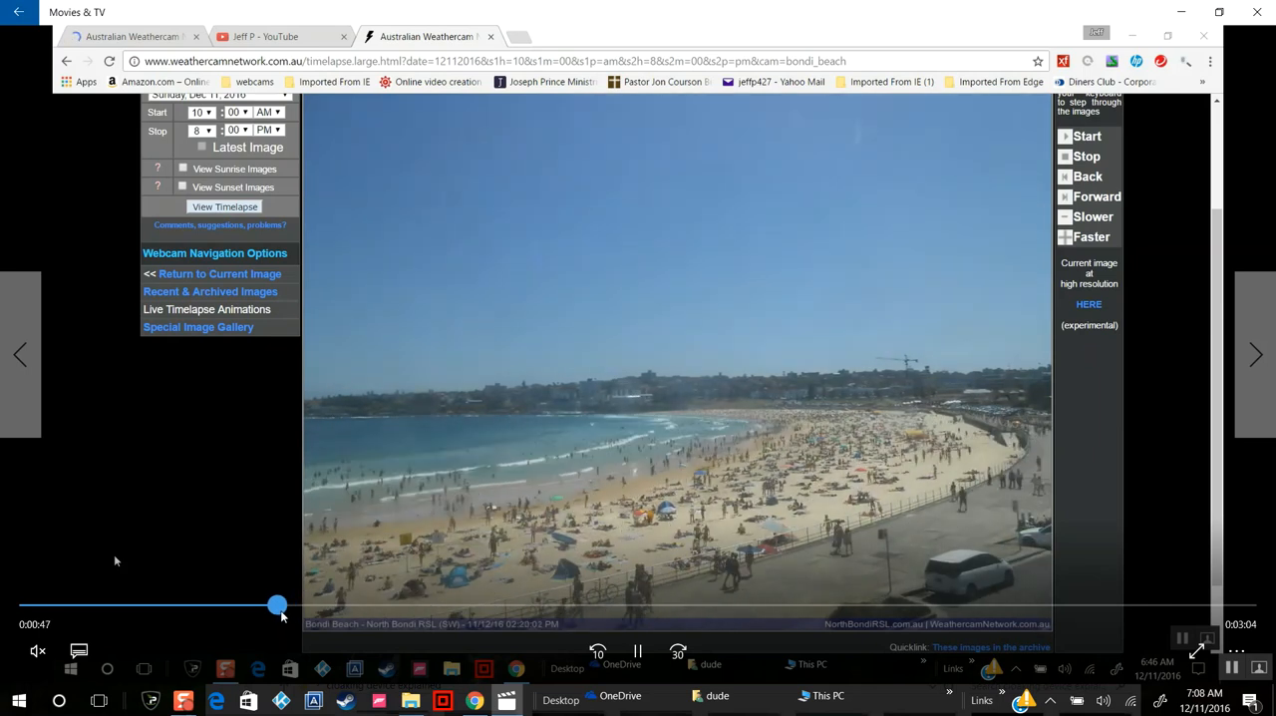
{"action": "left_click_drag", "start_coordinate": [277, 606], "coordinate": [255, 606]}
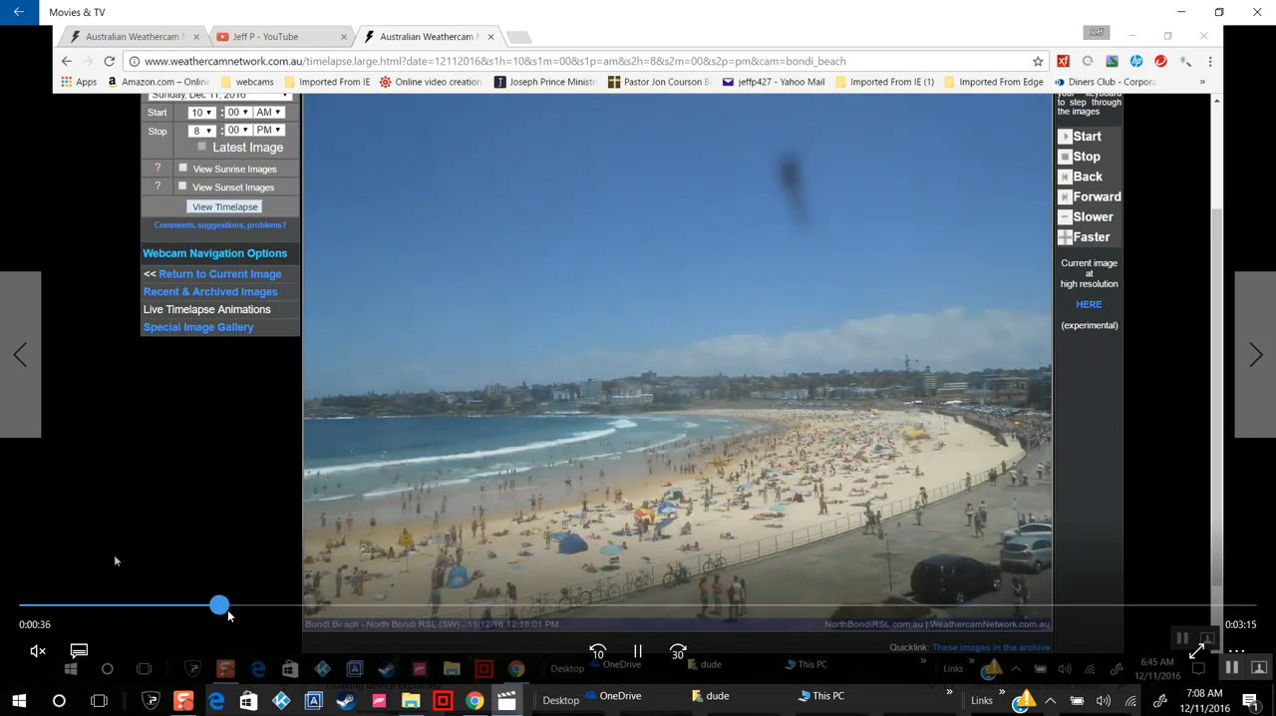
{"action": "left_click_drag", "start_coordinate": [219, 606], "coordinate": [255, 606]}
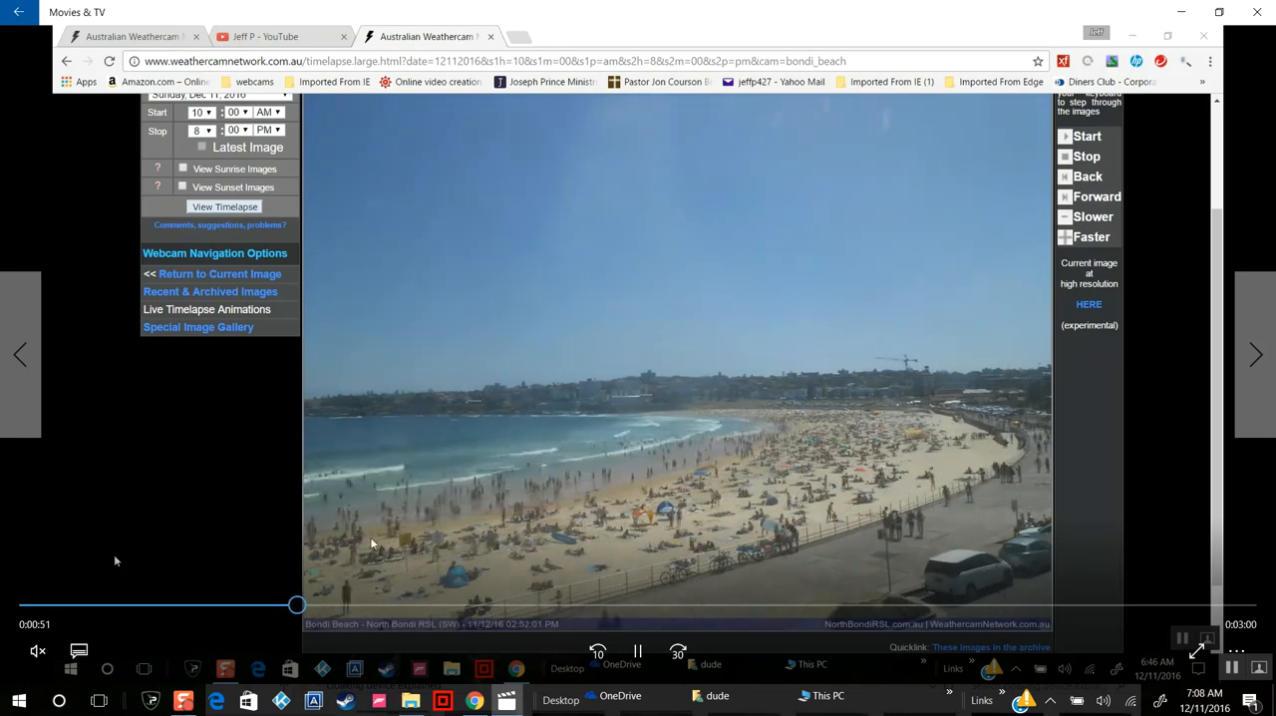
Step: Move on to a hazier afternoon frame, then the dim cloudy late-afternoon view near 1:13
{"action": "left_click_drag", "start_coordinate": [297, 604], "coordinate": [283, 604]}
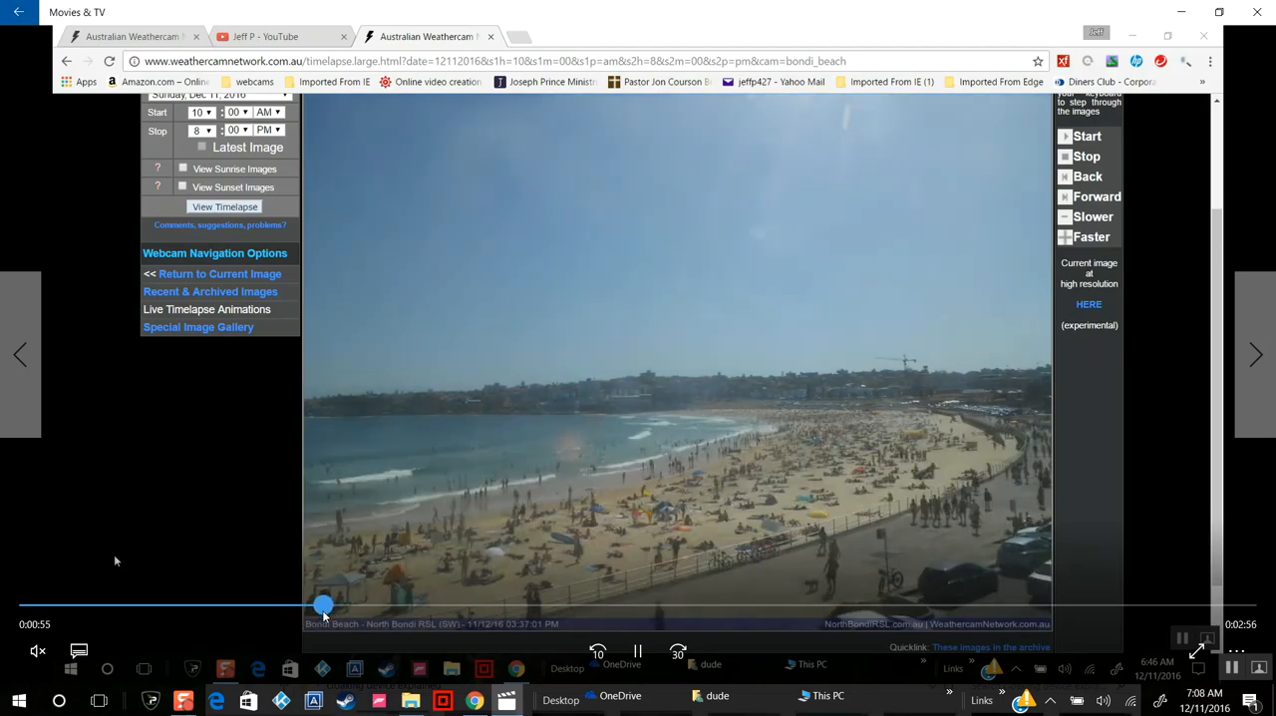
{"action": "left_click_drag", "start_coordinate": [323, 607], "coordinate": [287, 607]}
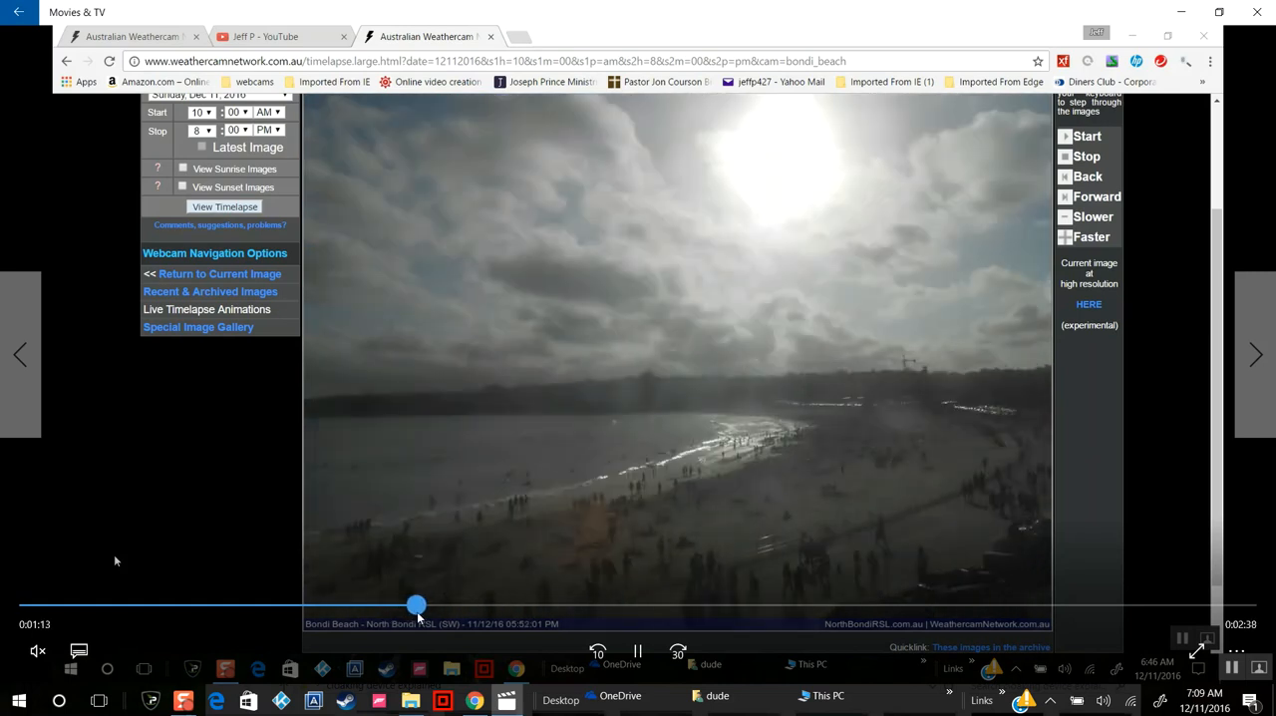
Step: Compare a dark stormy sunset frame with bright daytime and hazy, dim afternoon frames
{"action": "left_click_drag", "start_coordinate": [414, 606], "coordinate": [443, 606]}
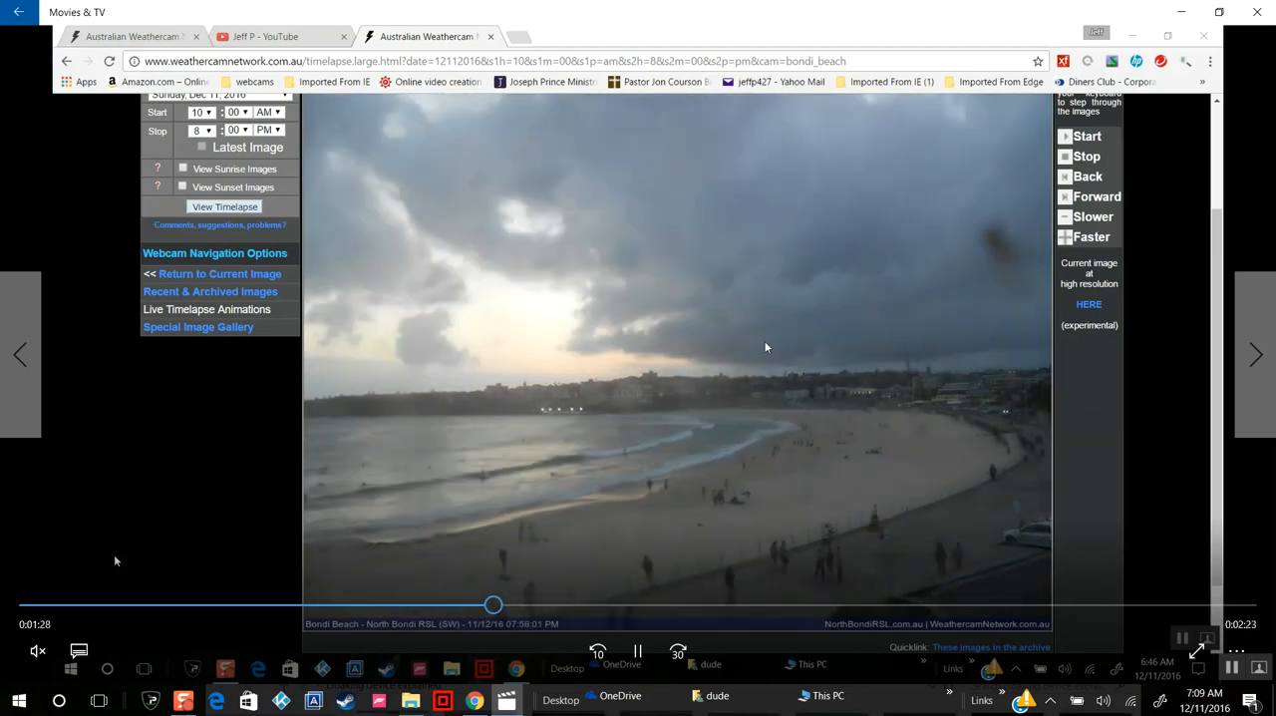
{"action": "left_click_drag", "start_coordinate": [495, 604], "coordinate": [507, 604]}
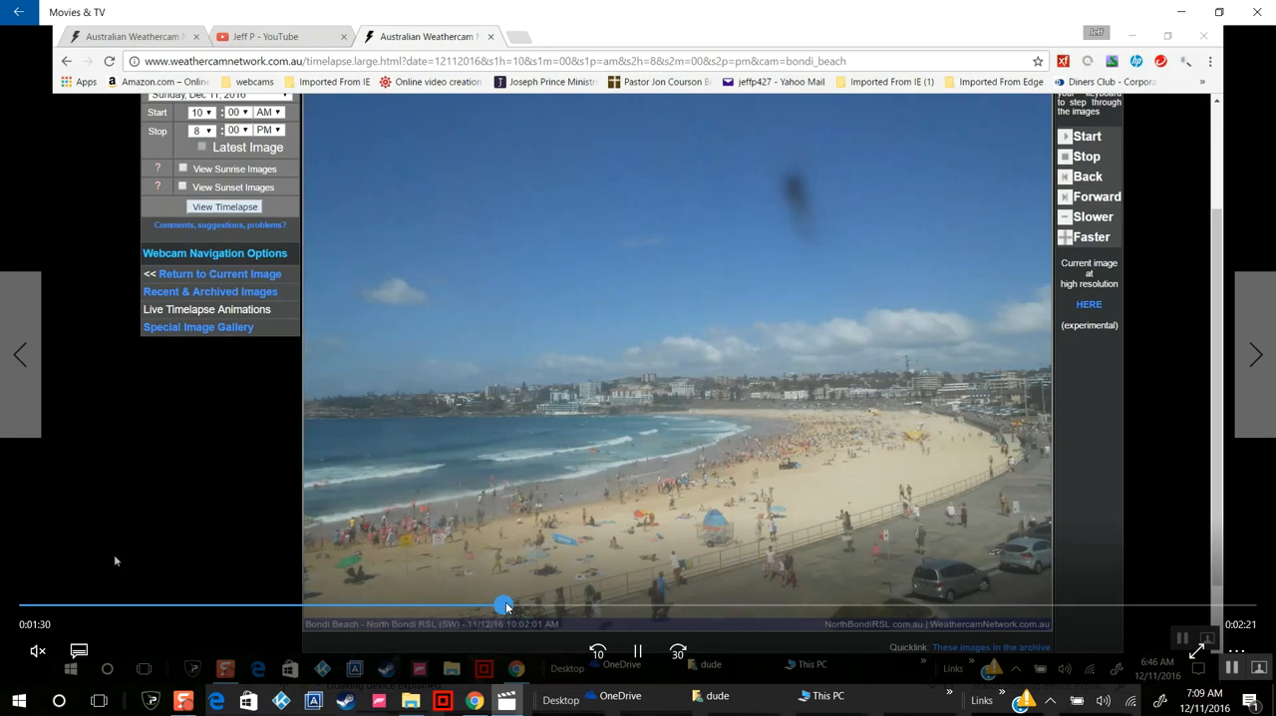
{"action": "left_click_drag", "start_coordinate": [507, 607], "coordinate": [596, 606]}
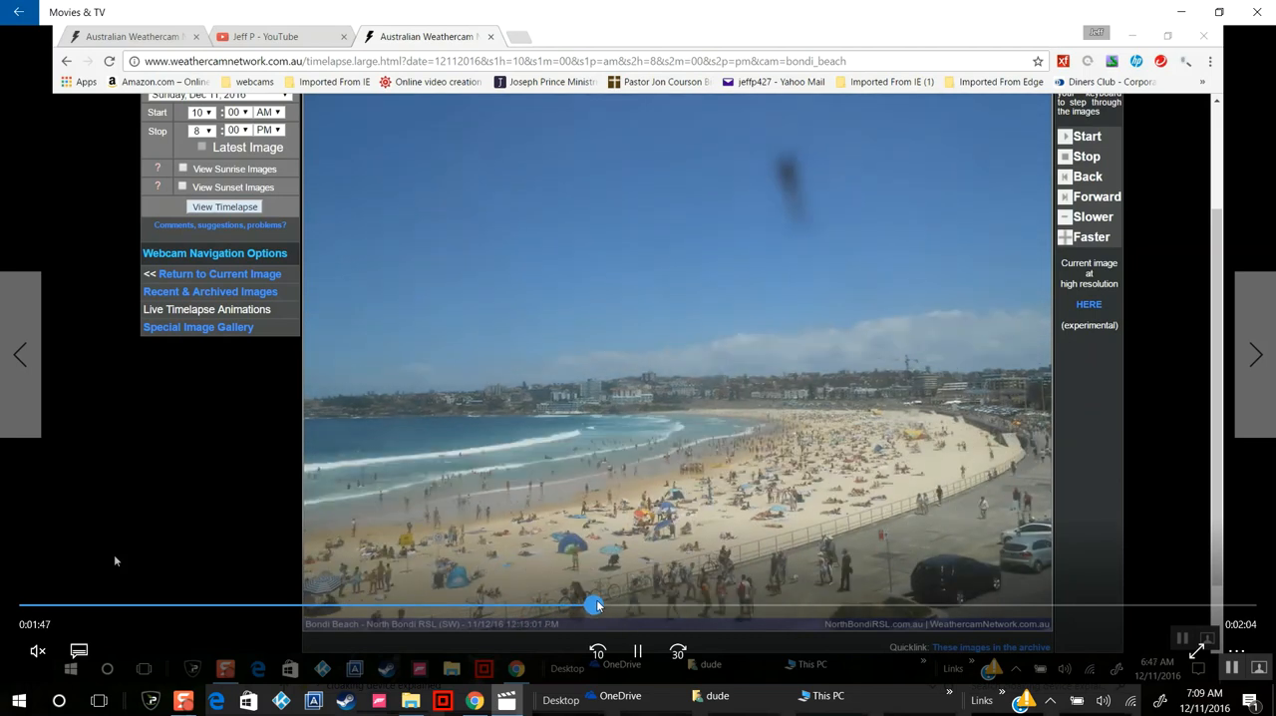
{"action": "left_click_drag", "start_coordinate": [598, 606], "coordinate": [708, 606]}
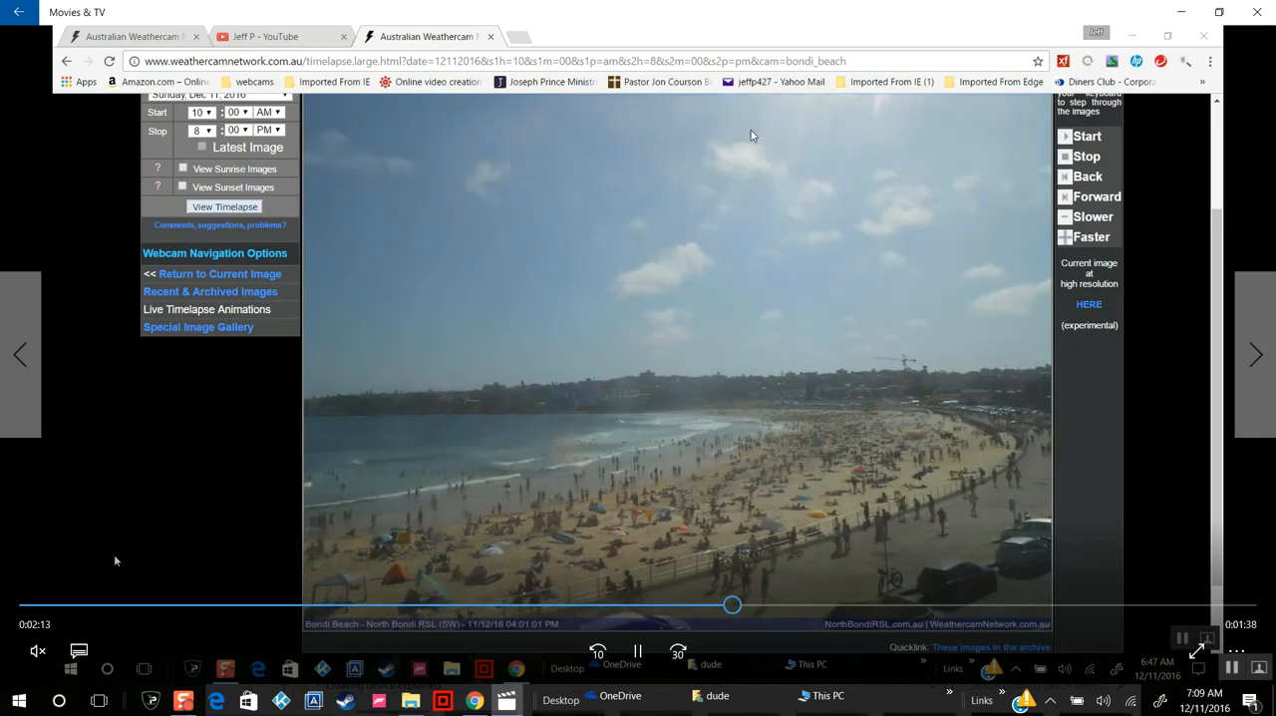
{"action": "left_click_drag", "start_coordinate": [734, 604], "coordinate": [761, 605]}
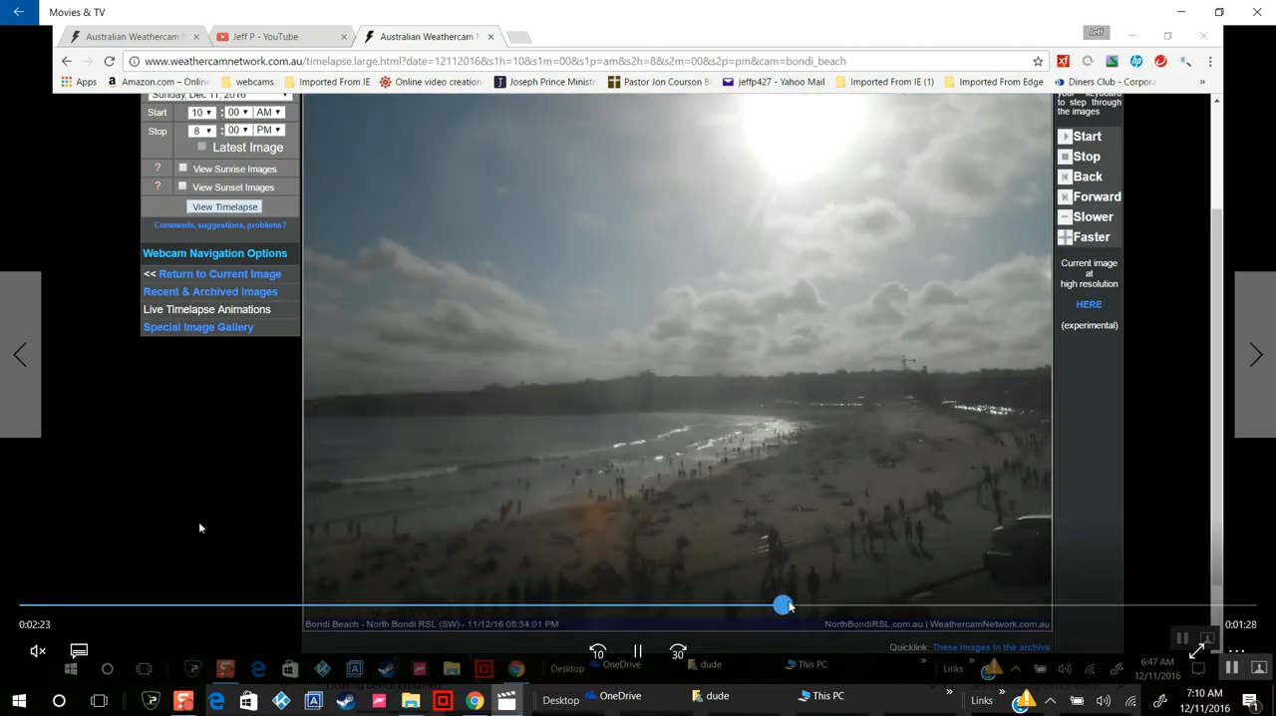
Step: Return to bright daytime frames, then settle on the hazy sunlit afternoon view near 2:20
{"action": "left_click_drag", "start_coordinate": [781, 604], "coordinate": [634, 604]}
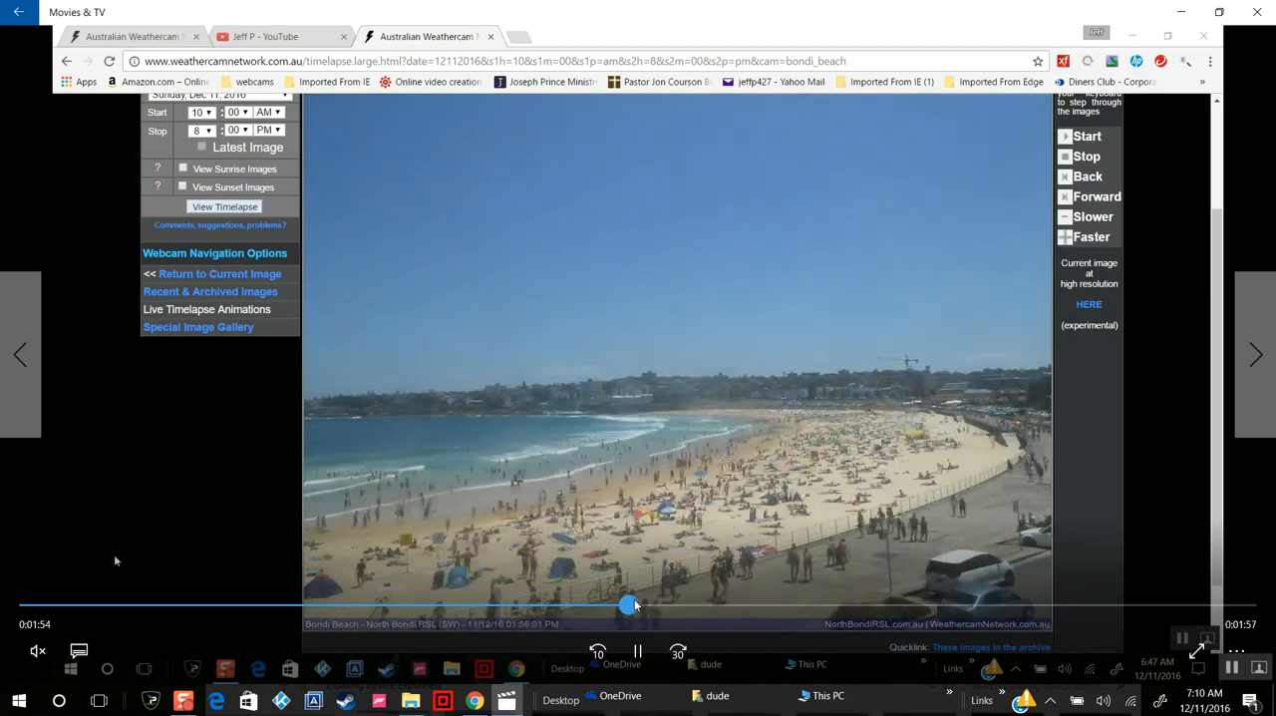
{"action": "left_click_drag", "start_coordinate": [634, 606], "coordinate": [568, 606]}
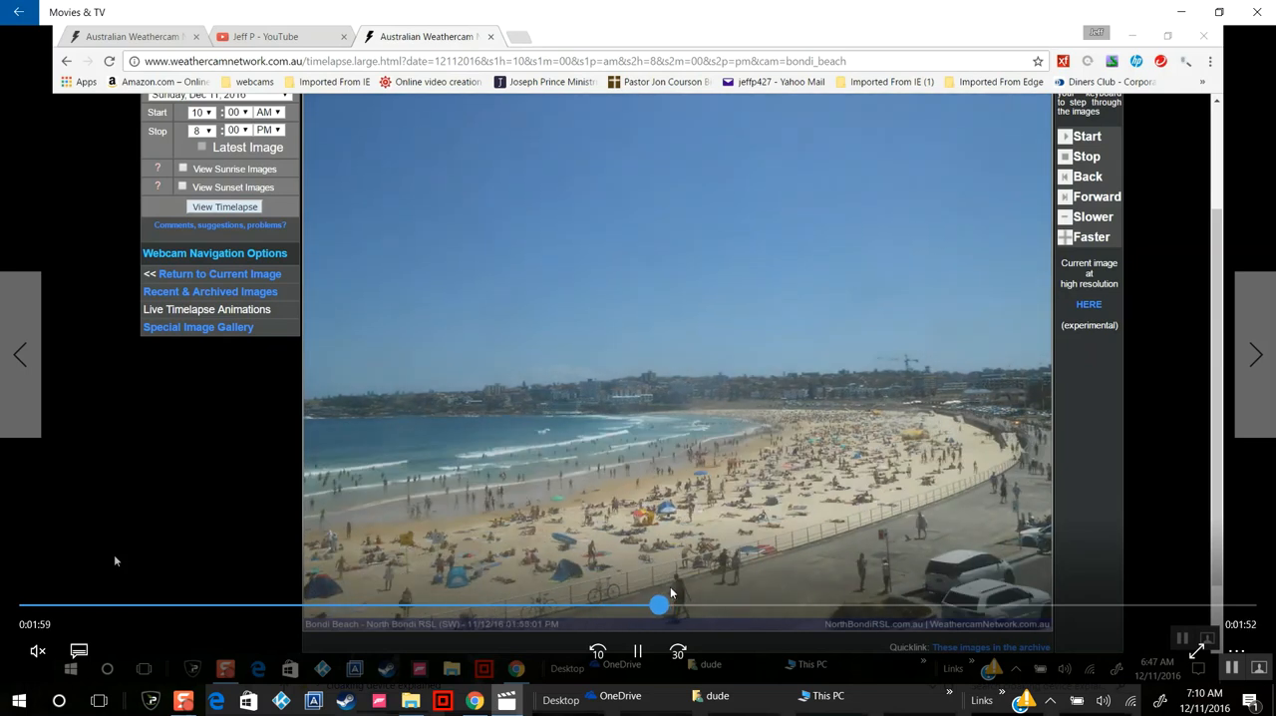
{"action": "left_click_drag", "start_coordinate": [658, 604], "coordinate": [722, 604]}
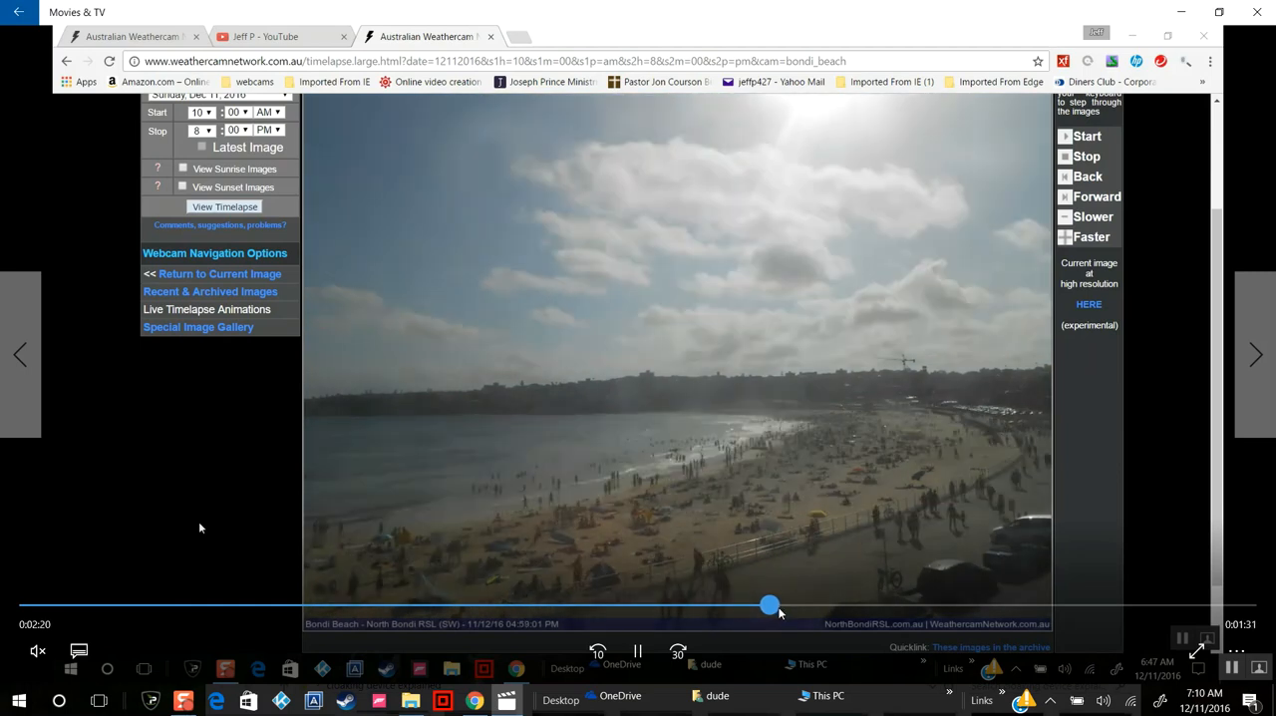
{"action": "left_click", "coordinate": [770, 606]}
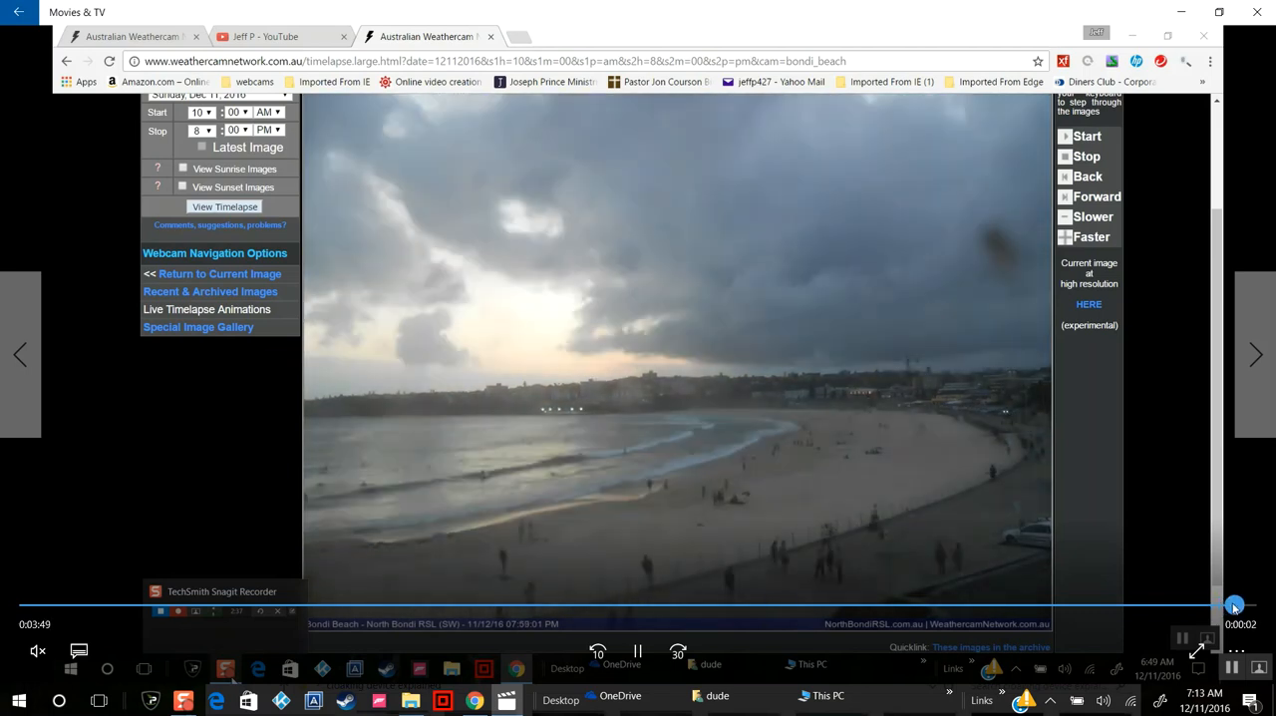
Step: Pull playback back from the end to a crowded, partly cloudy afternoon beach frame
{"action": "left_click_drag", "start_coordinate": [1235, 604], "coordinate": [1081, 605]}
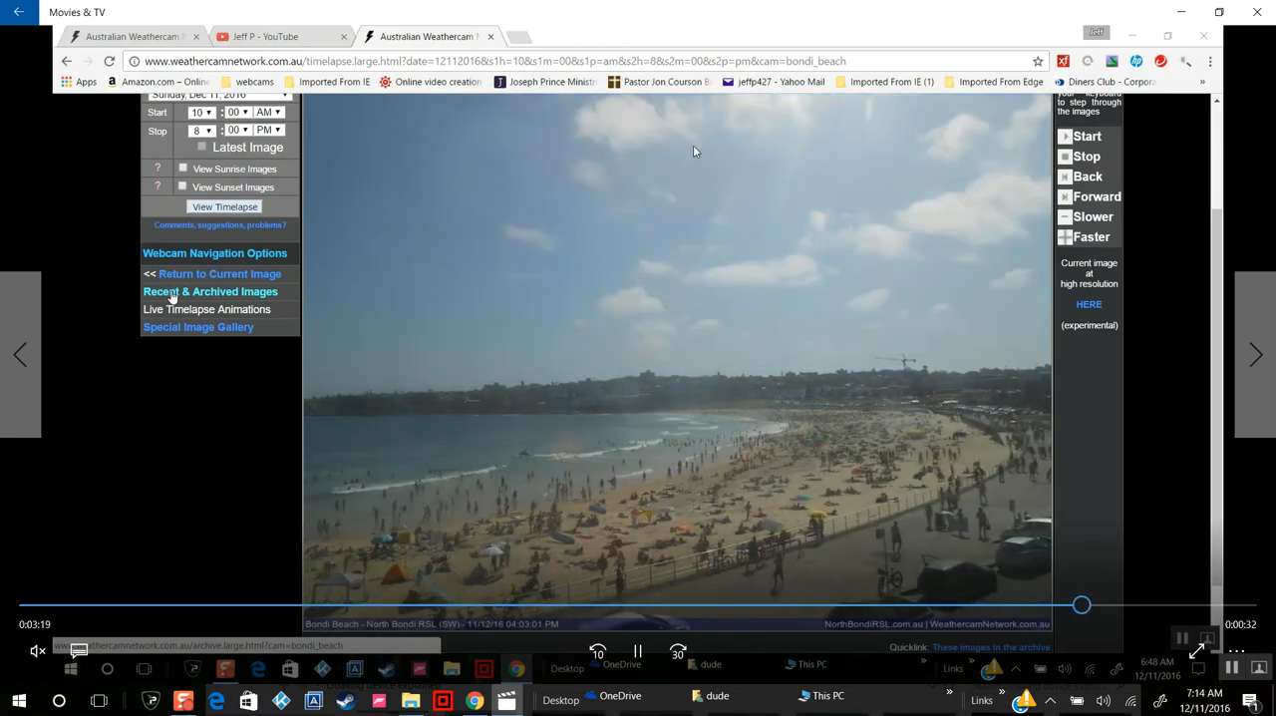
Step: Rewind from about 3:19 to 2:33, landing on the dim cloud-shrouded frame after the bright beach
{"action": "left_click_drag", "start_coordinate": [1081, 604], "coordinate": [1135, 605]}
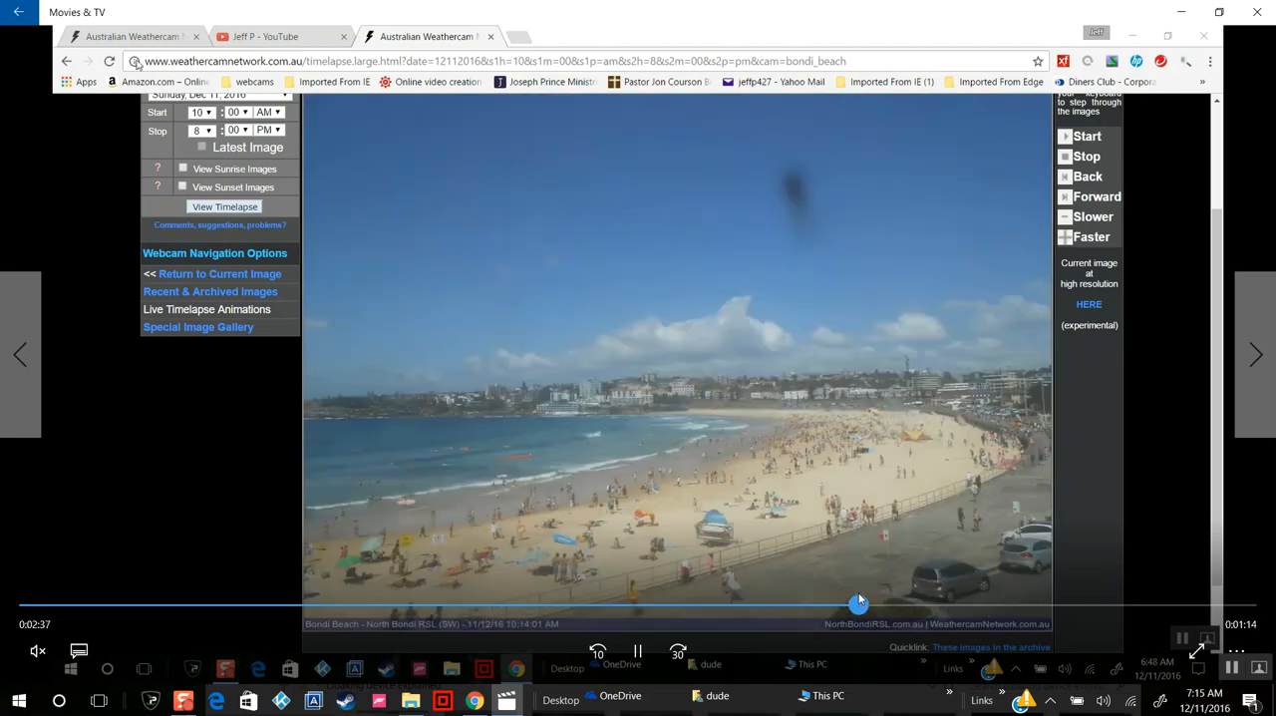
{"action": "left_click_drag", "start_coordinate": [860, 603], "coordinate": [838, 602]}
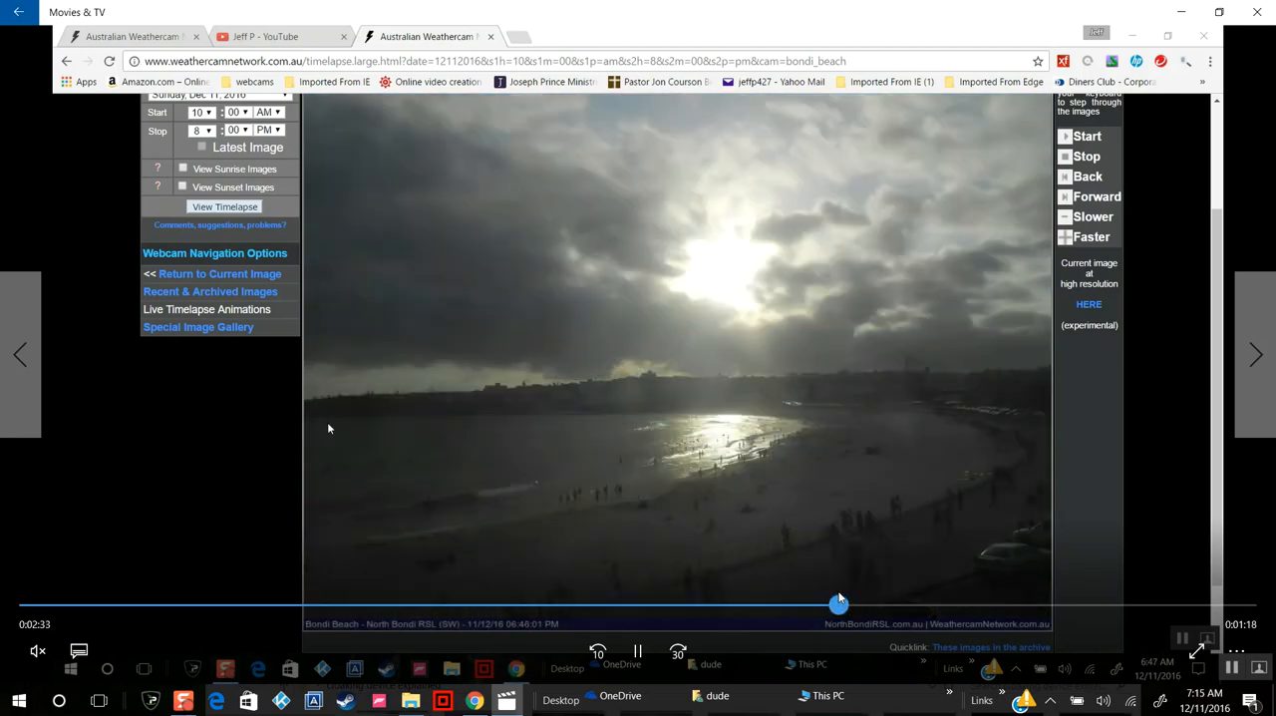